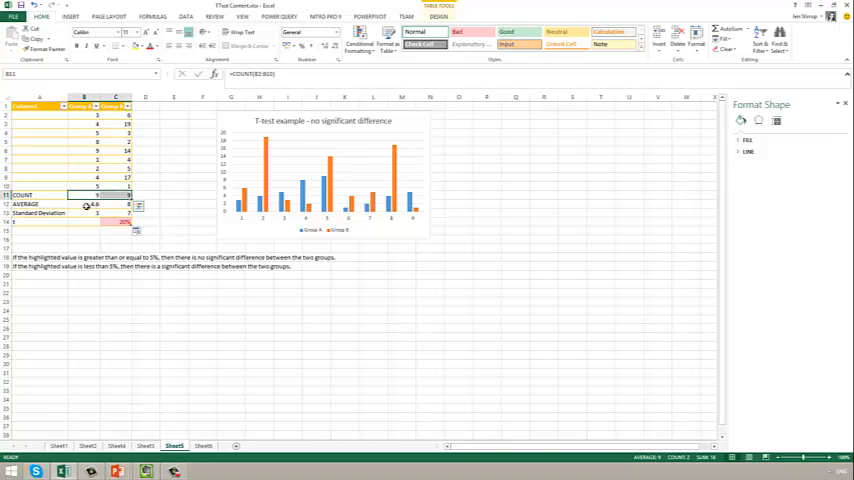
Inspect the first group's average formula and its data range, leaving it unchanged
click(96, 204)
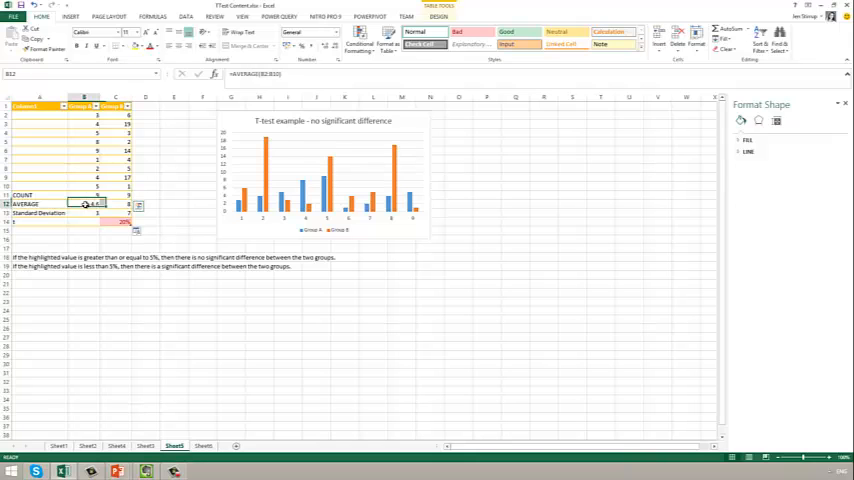
click(96, 204)
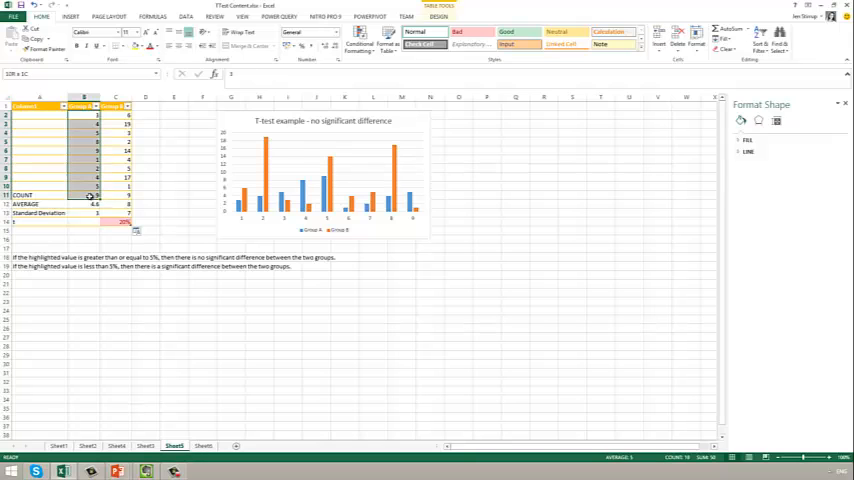
click(96, 186)
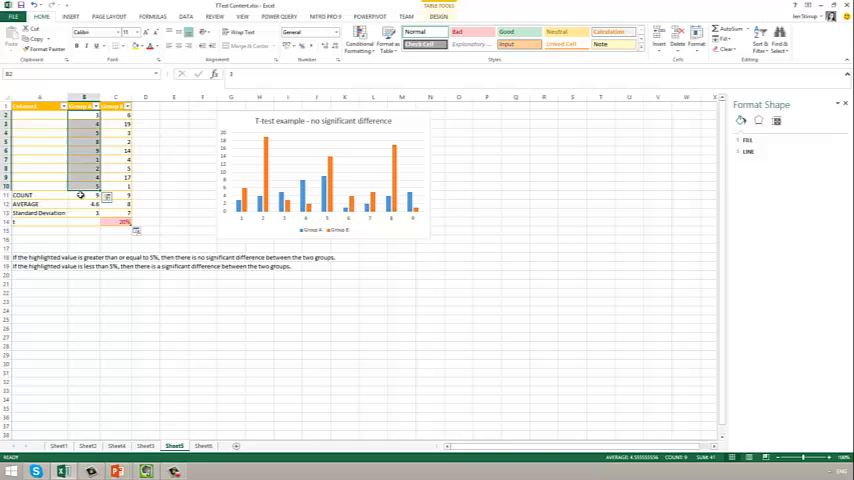
click(84, 194)
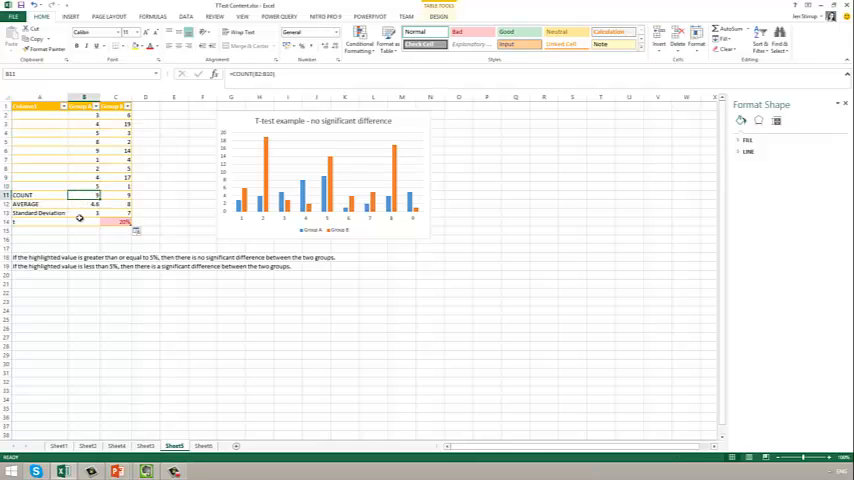
click(84, 204)
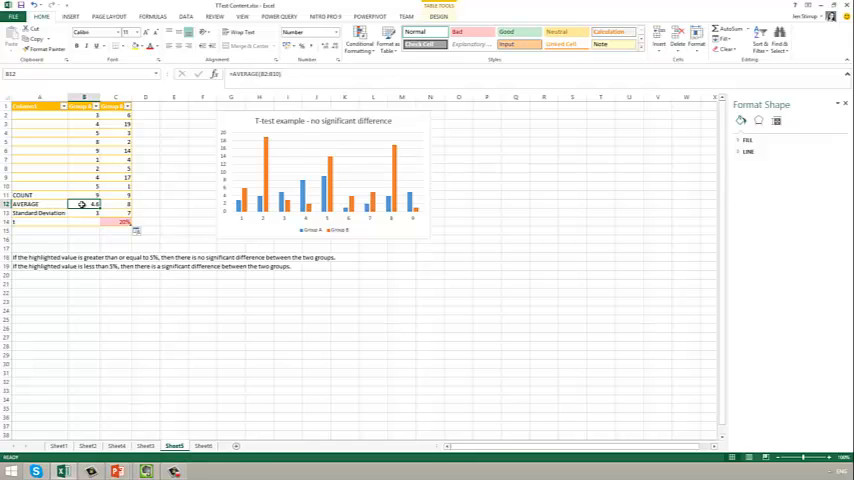
click(84, 212)
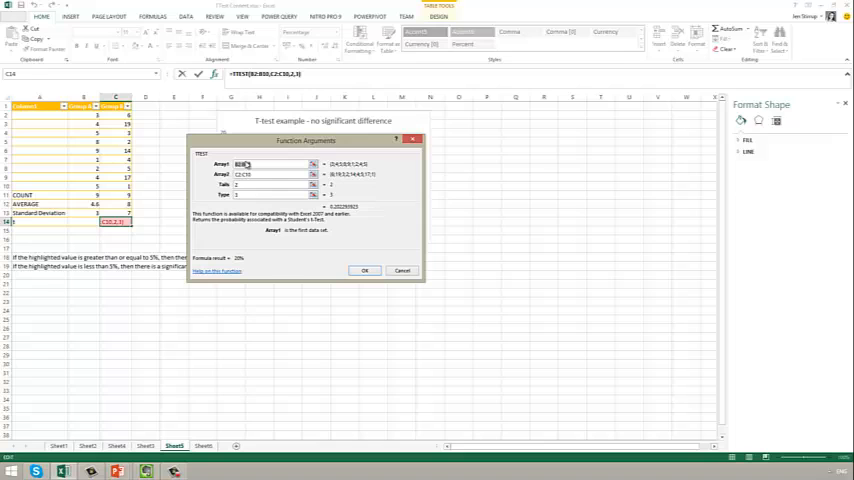
click(270, 184)
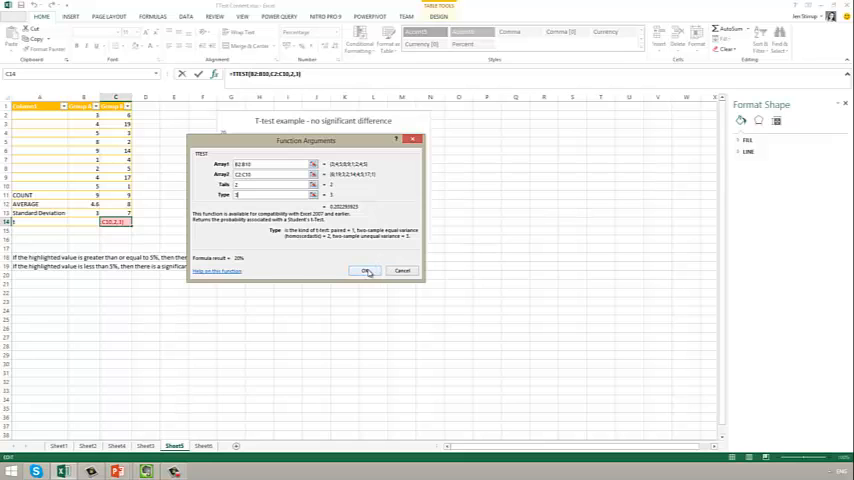
Dismiss the T.TEST Function Arguments dialog with OK, keeping the p-value as it was
click(364, 270)
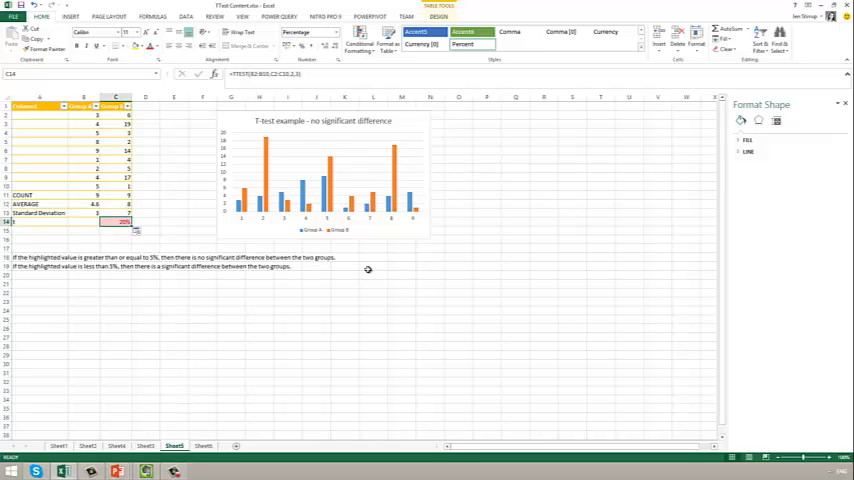
mouse_move(388, 272)
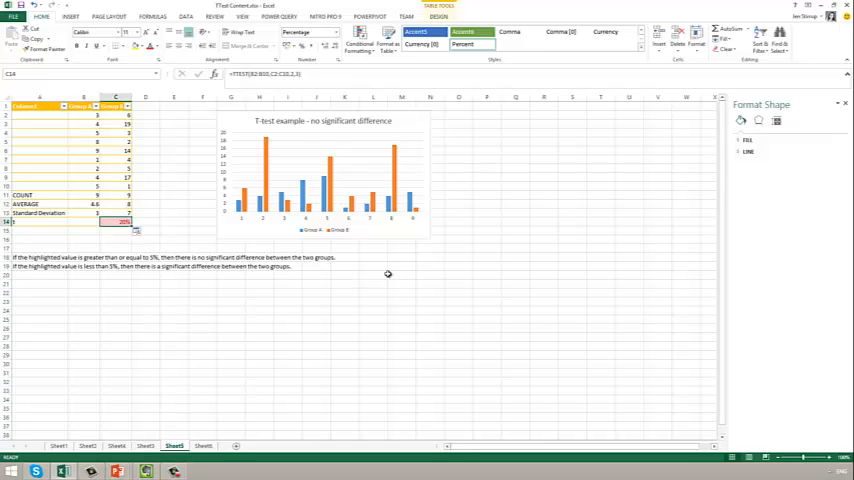
Move to the second t-test sheet and select its note about significant differences
click(204, 444)
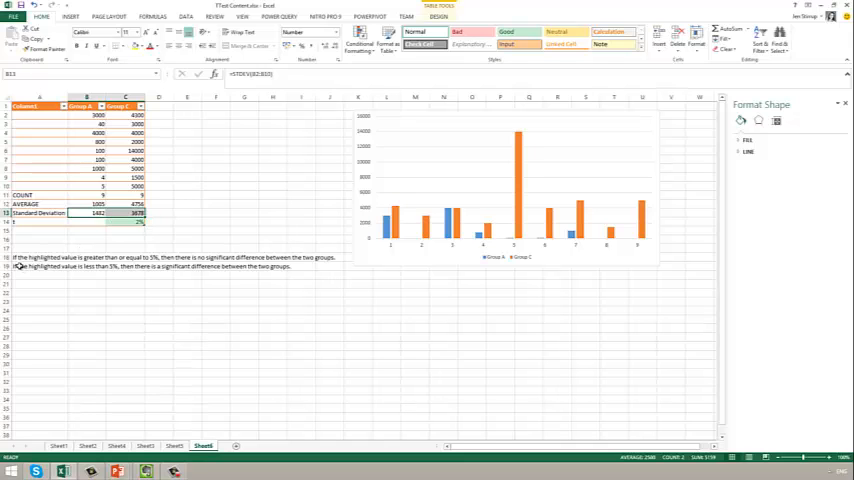
click(40, 266)
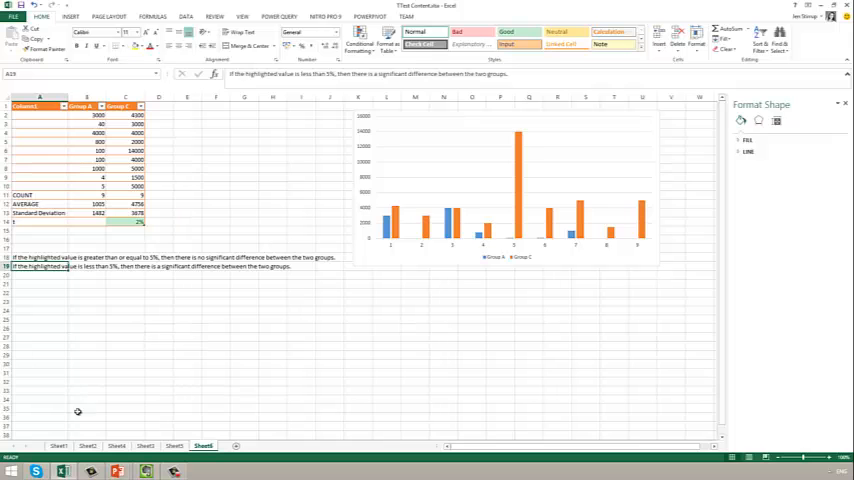
mouse_move(118, 472)
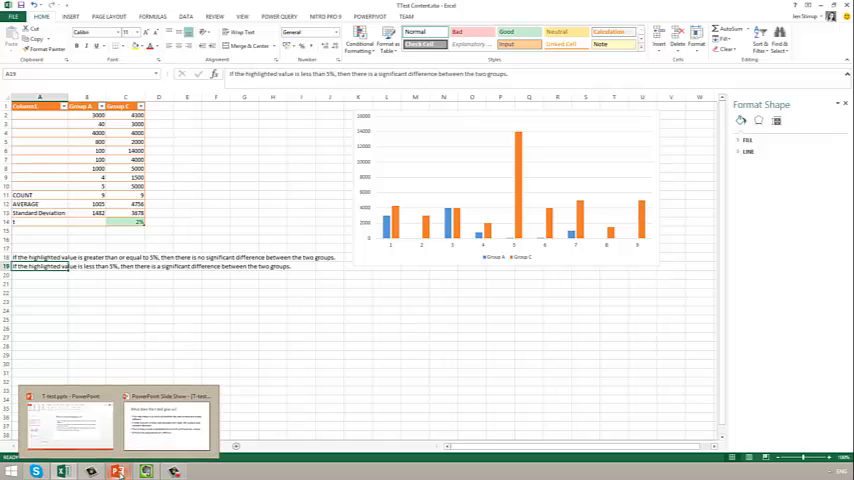